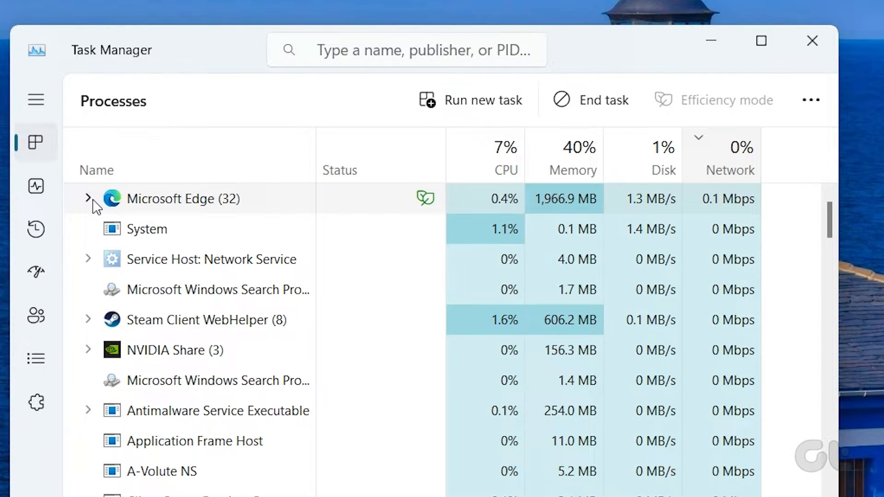
Step: End the Microsoft Edge task in Task Manager to free up bandwidth
left_click(88, 198)
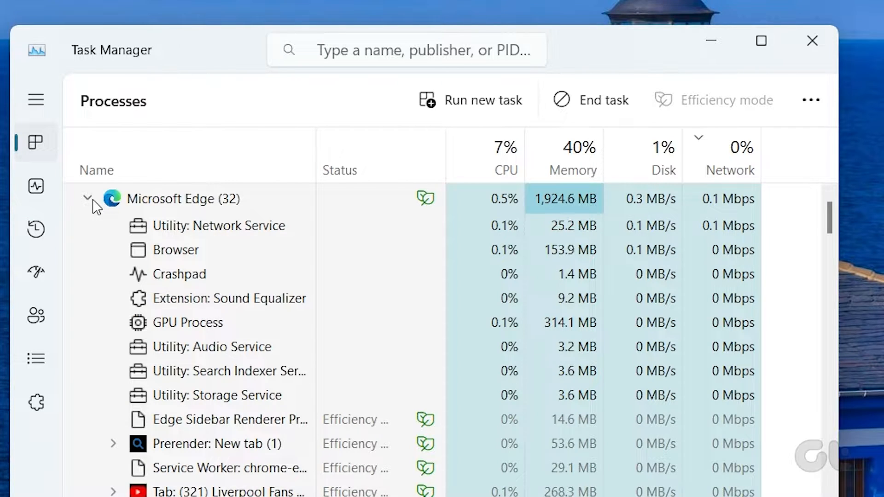
left_click(88, 199)
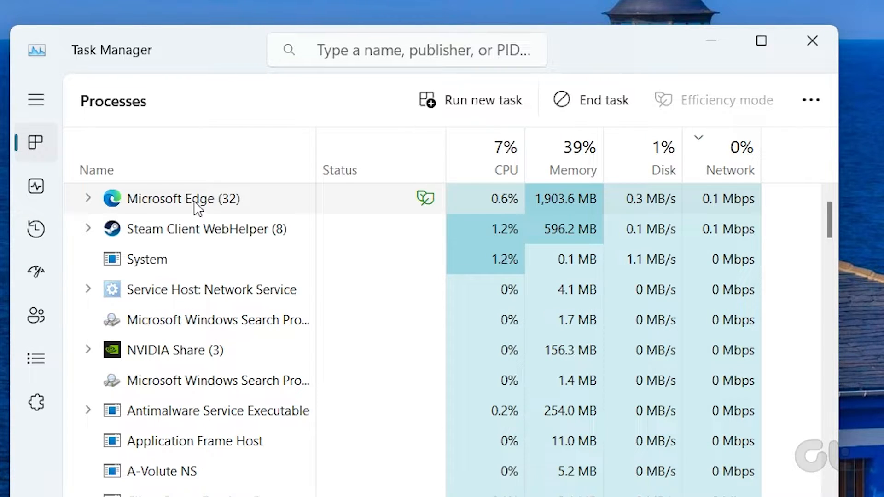
right_click(183, 198)
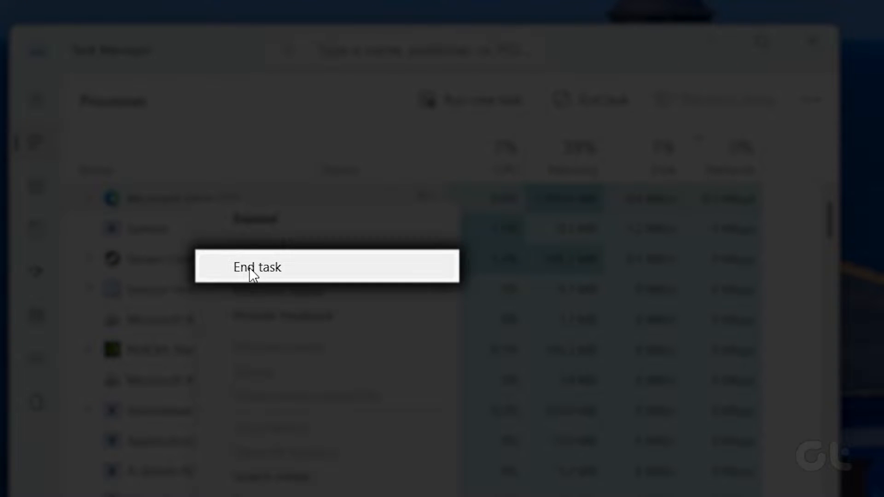
left_click(257, 267)
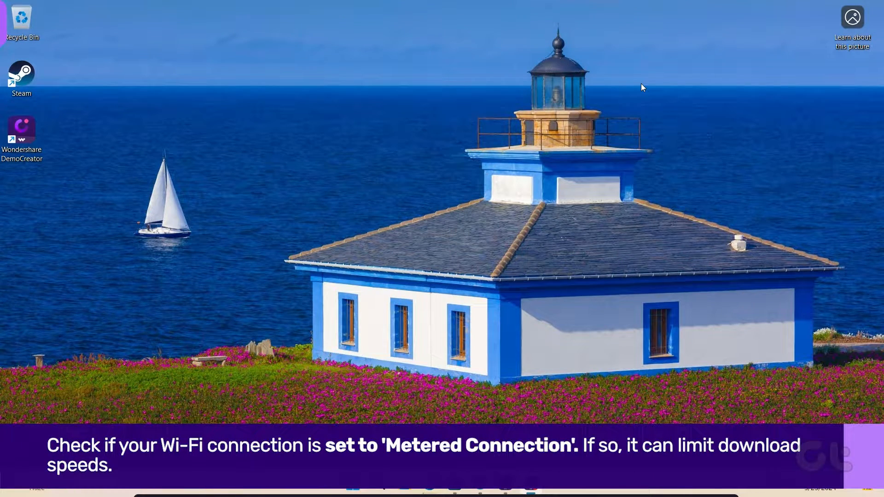
Step: Switch off Metered connection for the current Wi-Fi network in Settings
key("Win+i")
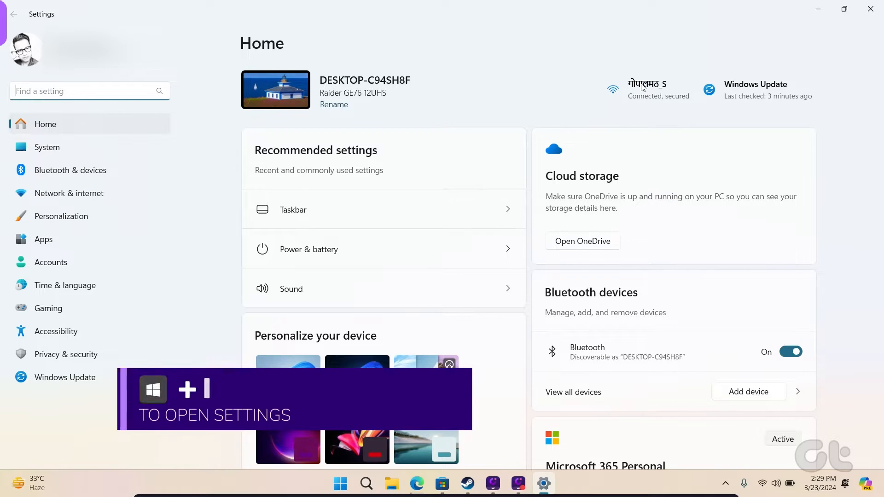
mouse_move(68, 192)
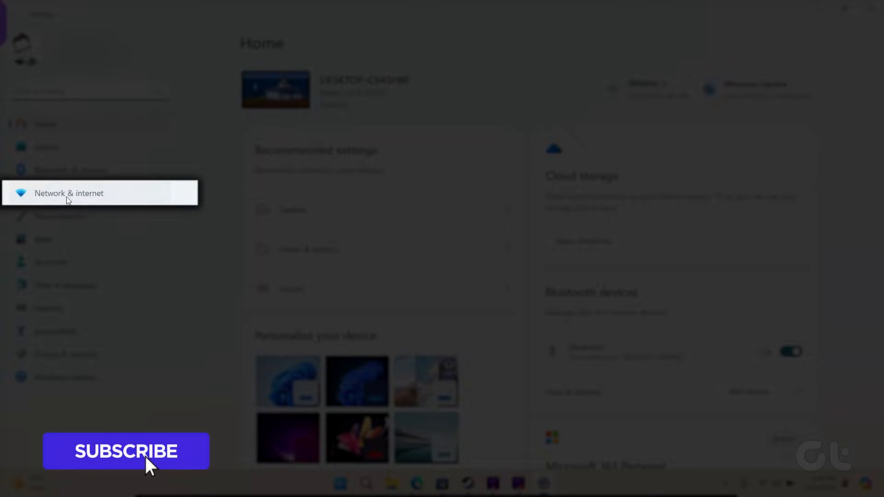
left_click(69, 193)
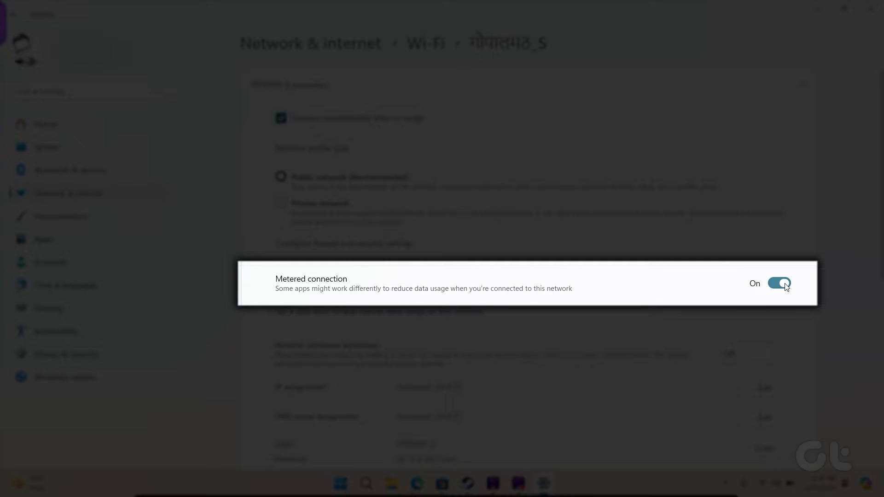
left_click(779, 283)
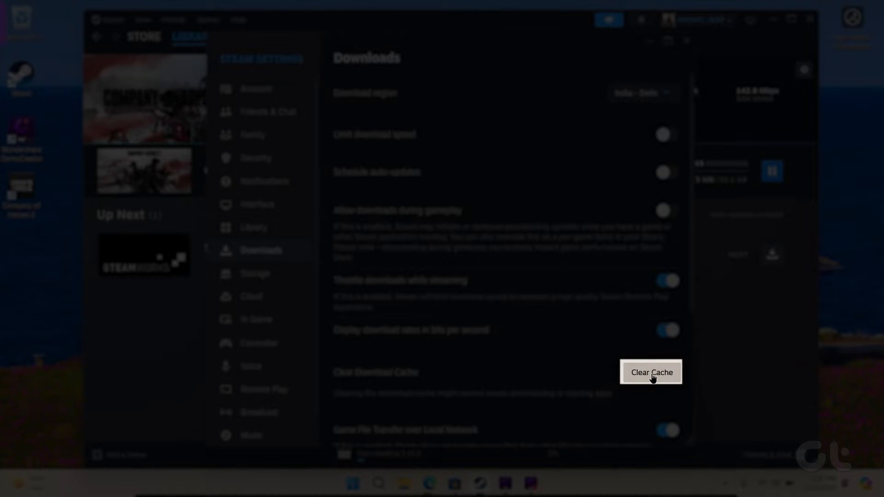
Step: Clear Steam's download cache from the Downloads settings and confirm the restart
left_click(651, 372)
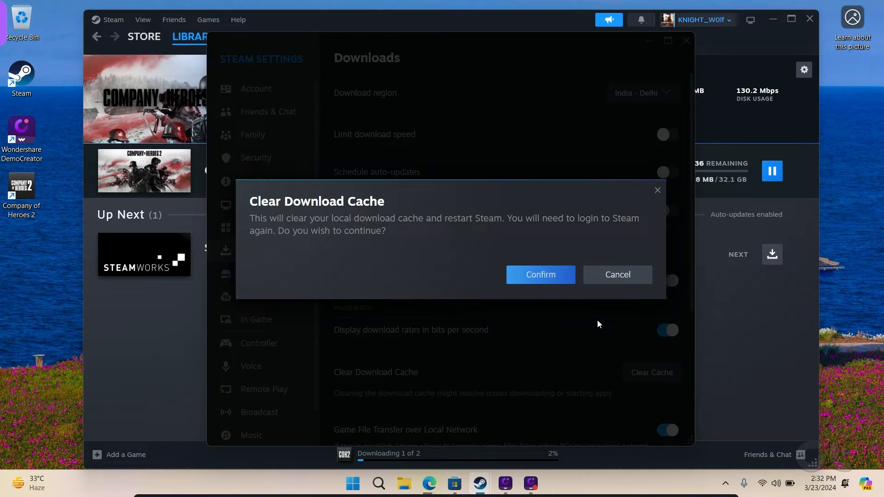
left_click(539, 275)
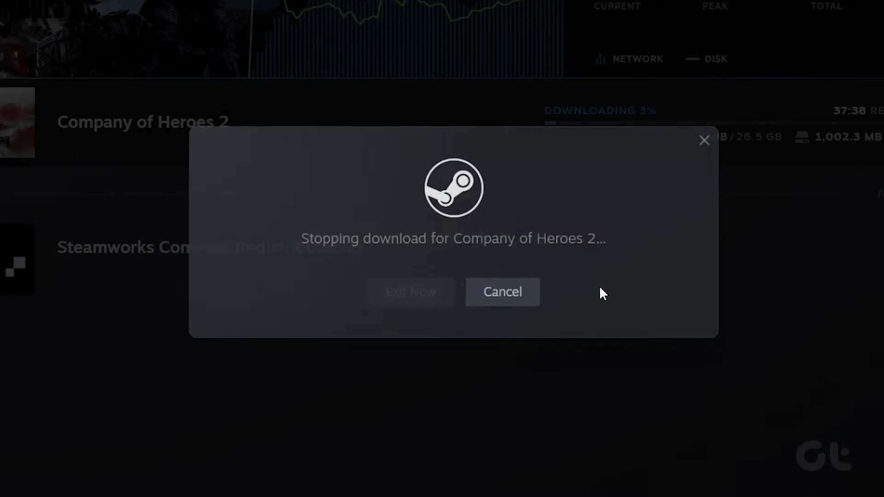